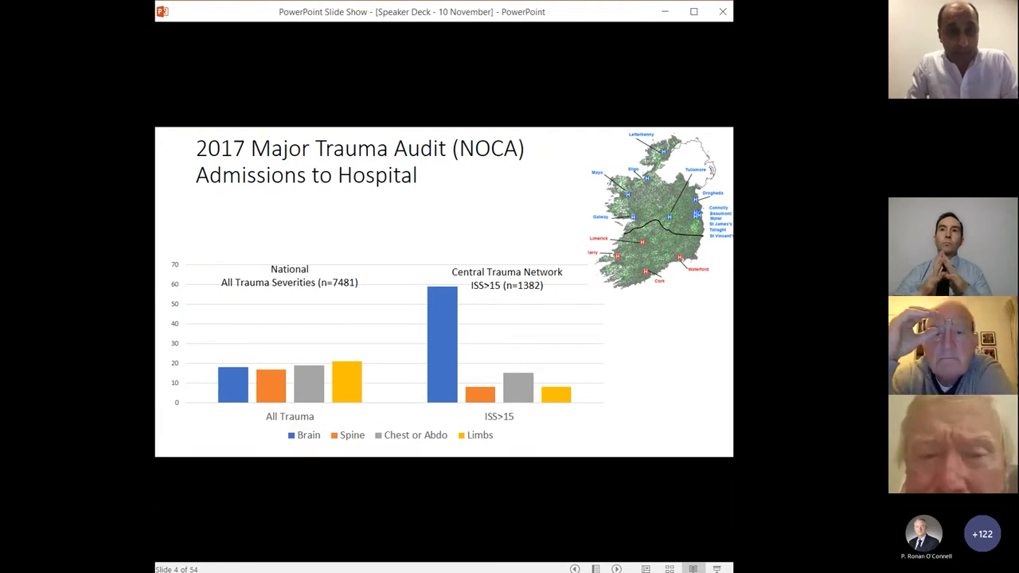
- Advance to the 2018 surgical intervention in ISS > 15 patients chart
key(right)
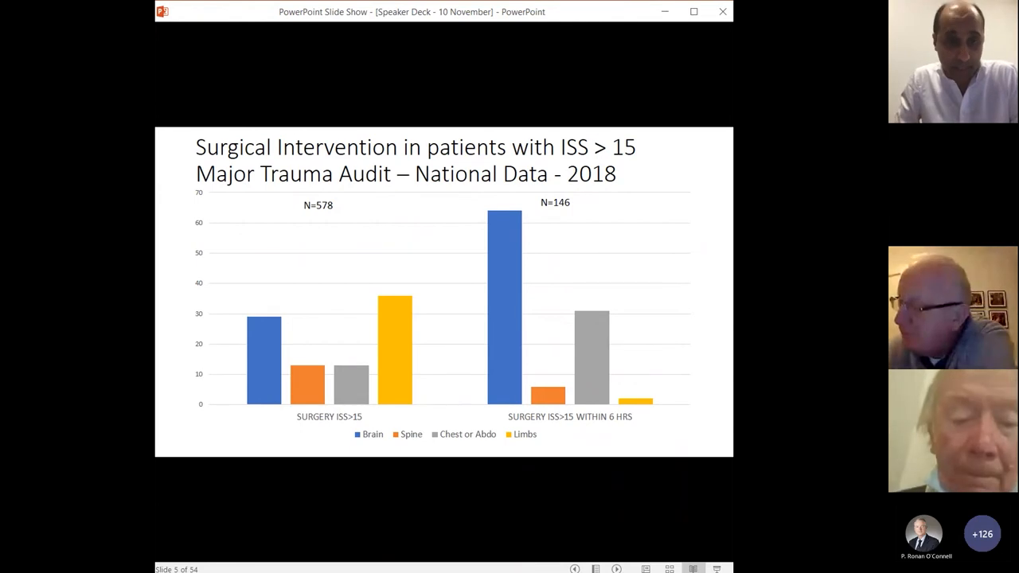
- Advance to the TBI definitions slide with minor, moderate and severe GCS ranges
key(Right)
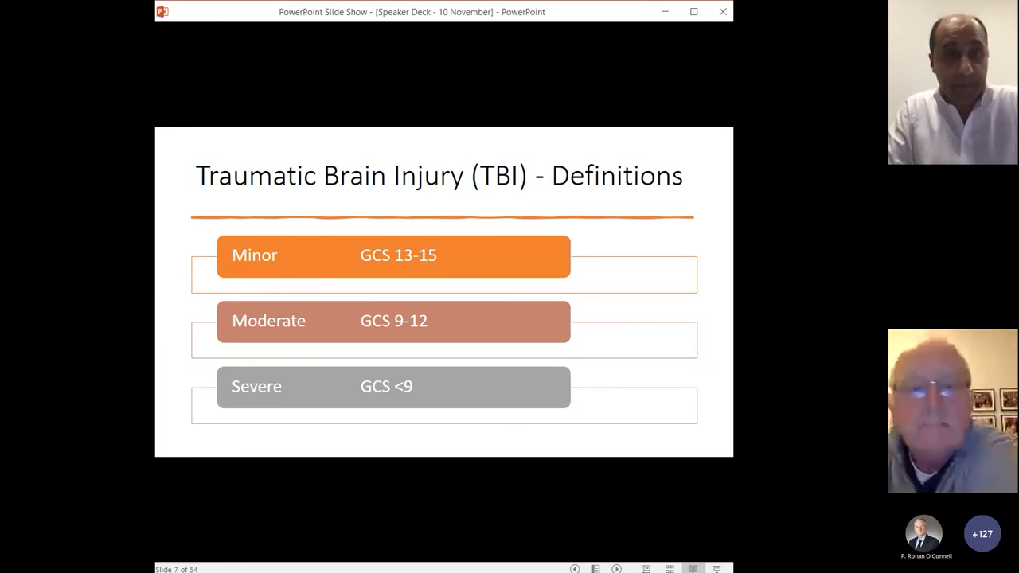
- Advance to the Neurotrauma Webinars slide noting monthly 8 AM case presentations
key(right)
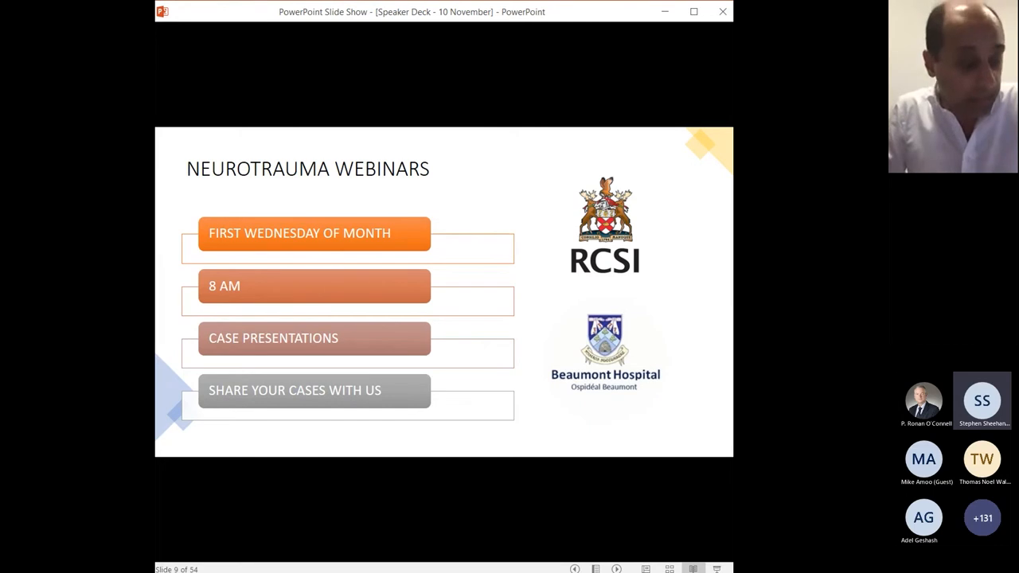
- Advance to the trauma call slide about the 30-year-old pedestrian struck by a van
key(right)
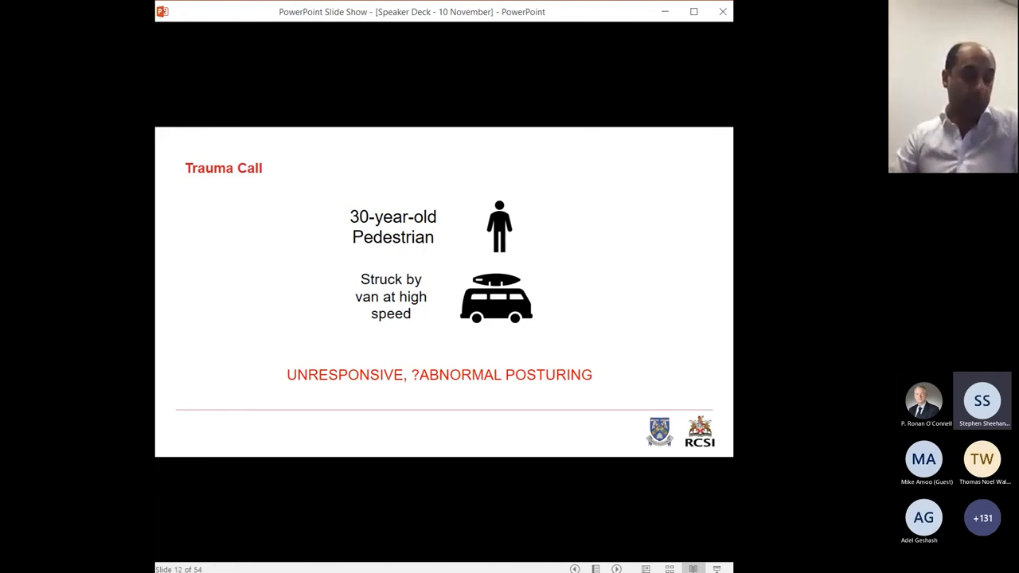
key(right)
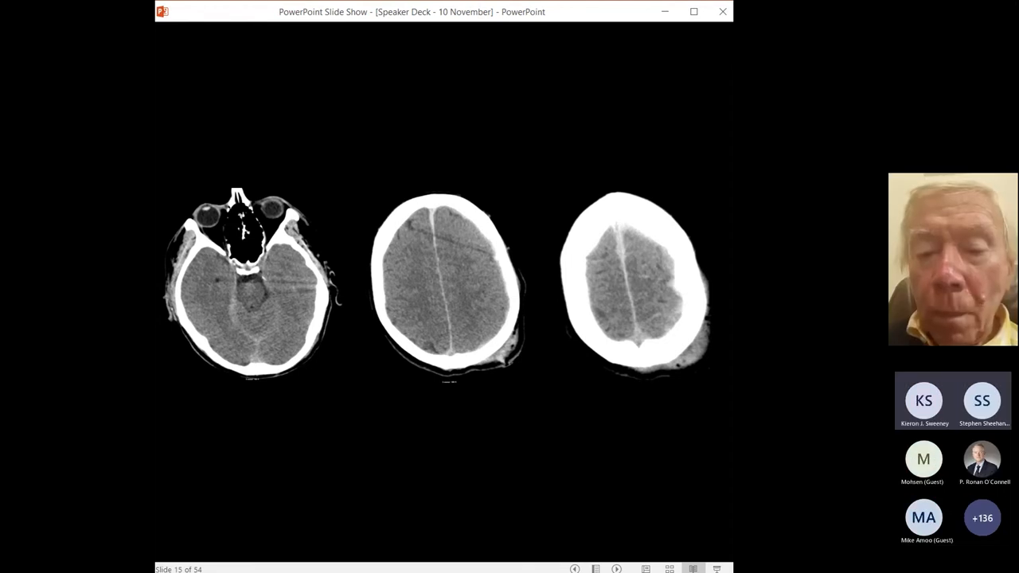
- Advance to the Whole Body CT slide listing no abdominal or pelvic pathology
key(Right)
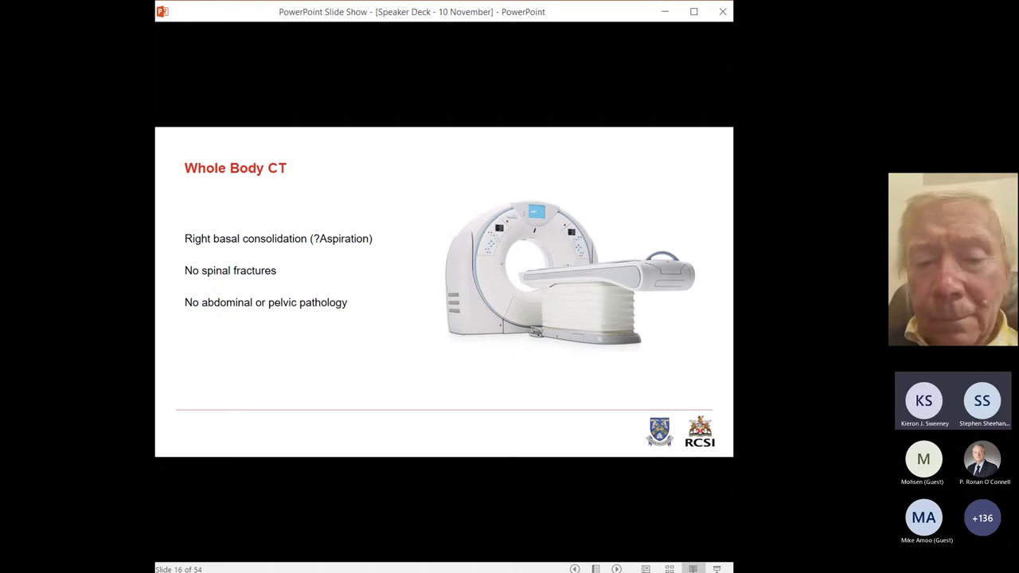
key(Right)
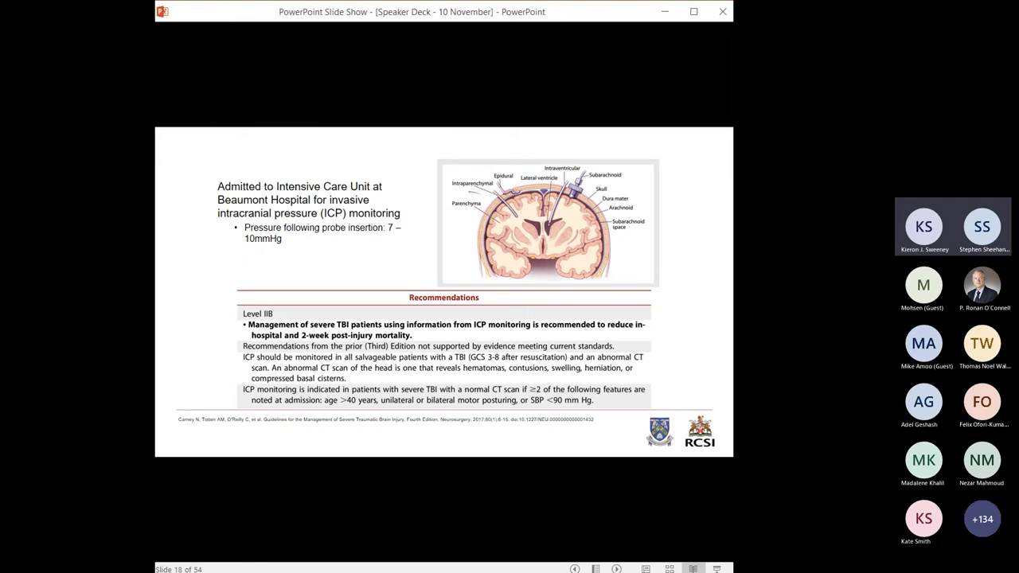
- Circle the ICP monitoring recommendation text, then move on to the neuro-critical care slide
drag(453, 199, 477, 205)
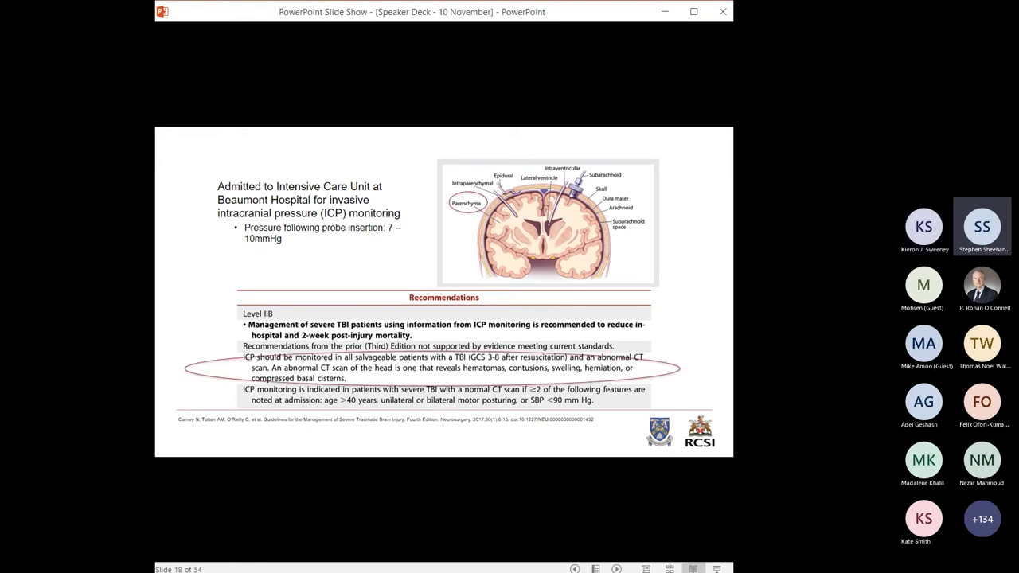
key(Right)
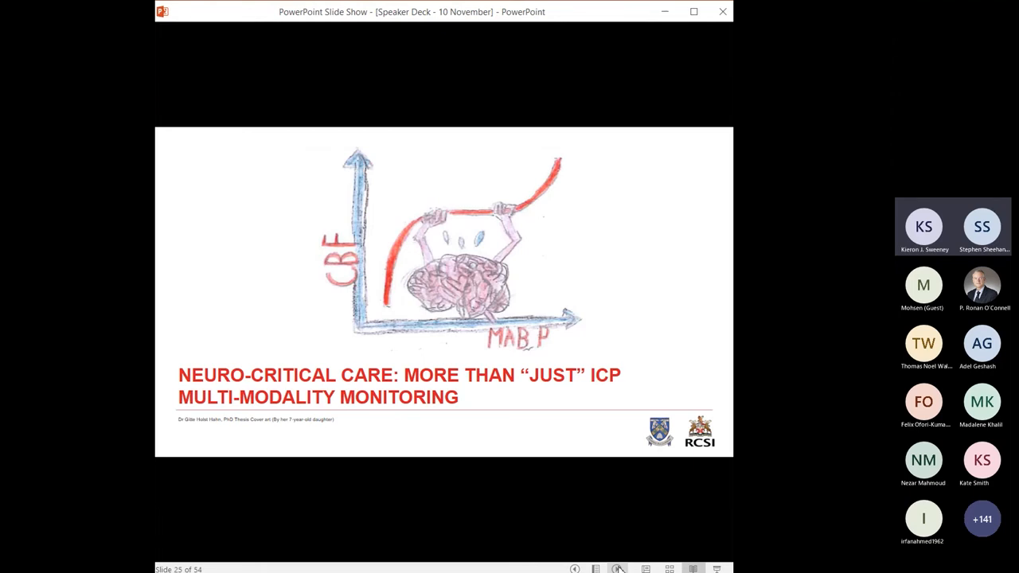
key(Right)
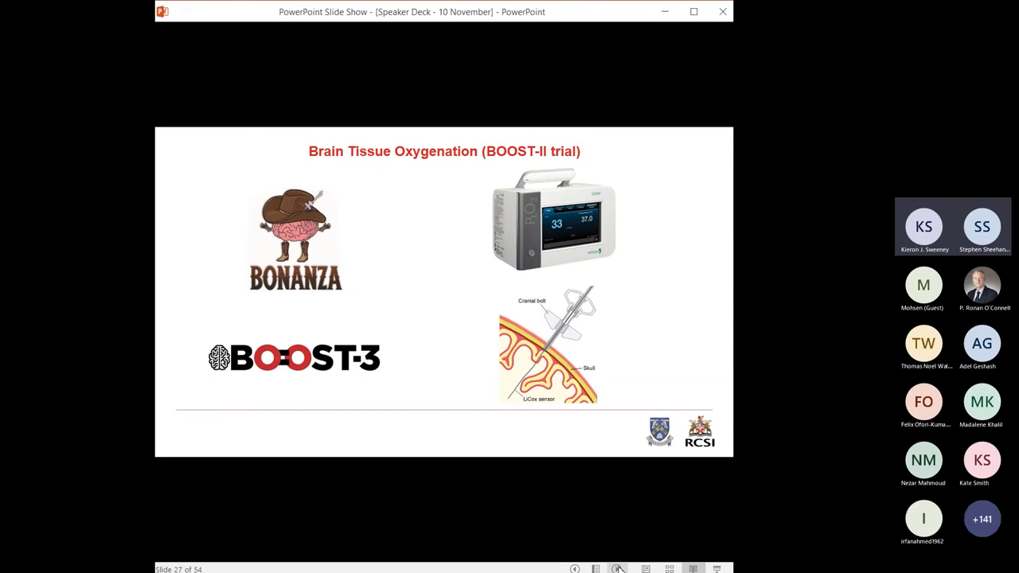
key(Right)
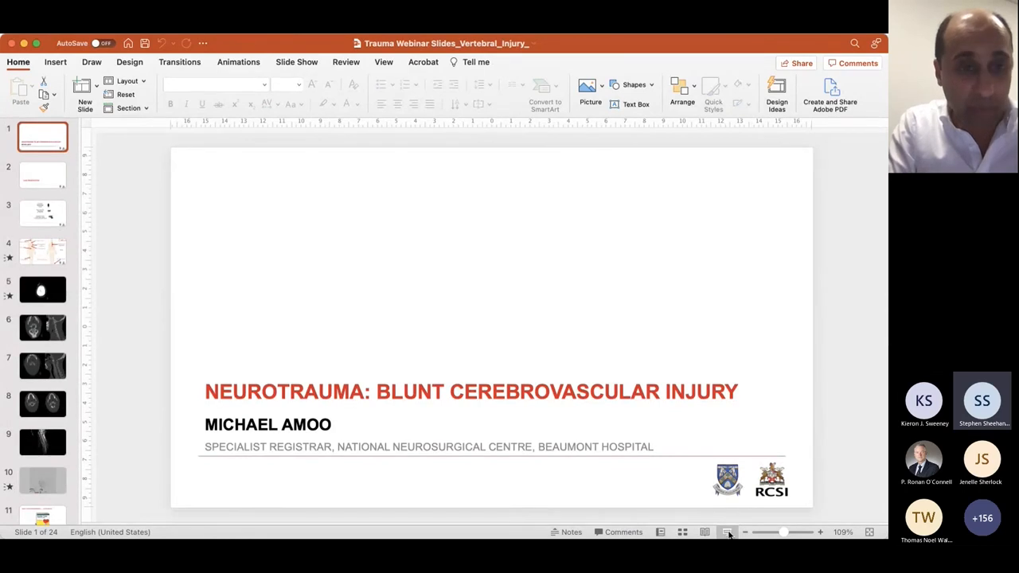
- Start the Blunt Cerebrovascular Injury slideshow full-screen from its title slide
click(726, 532)
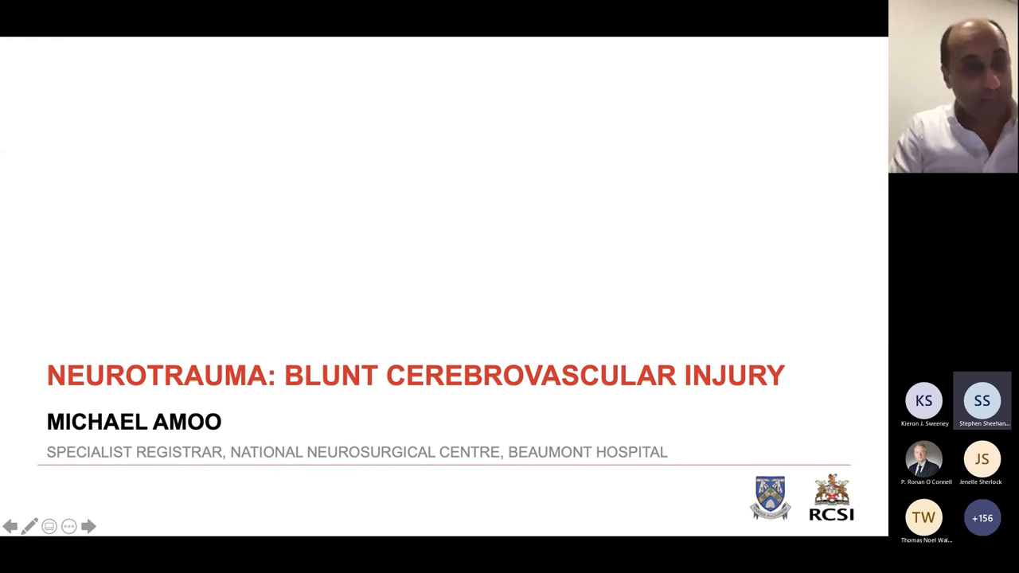
- Reveal the case details and body-diagram survey findings, ending on the axial CT head slide
click(90, 525)
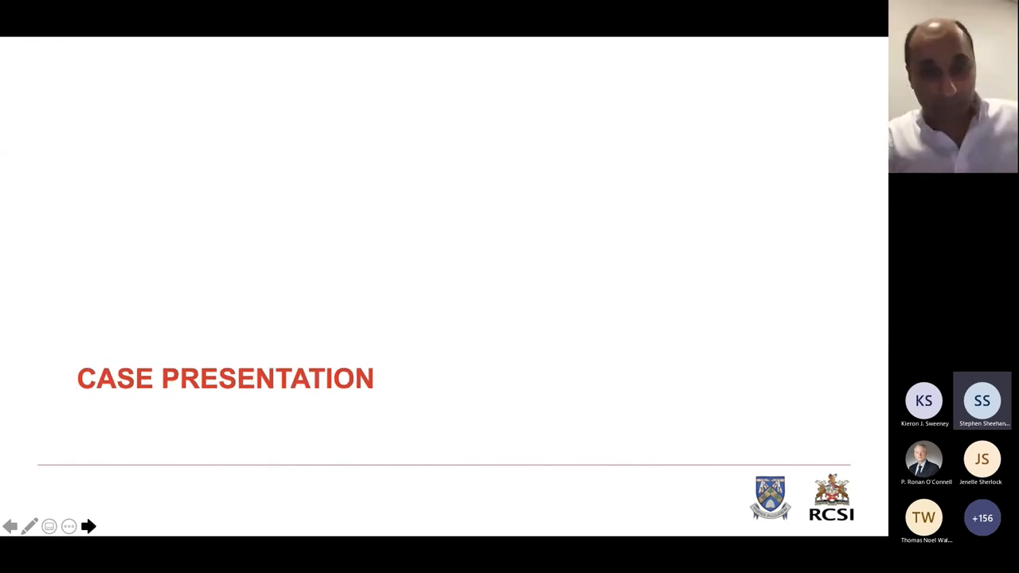
click(89, 525)
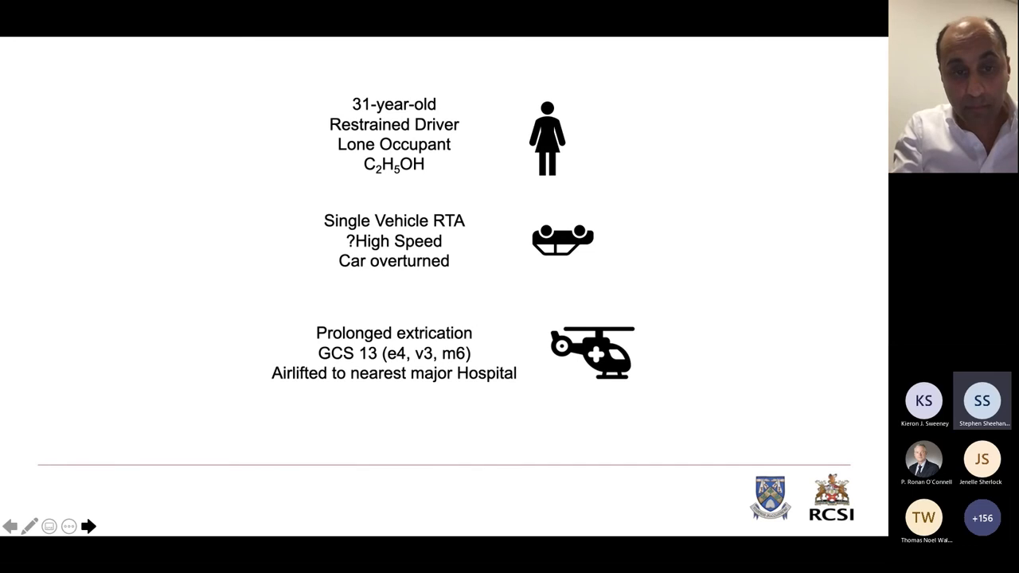
click(89, 526)
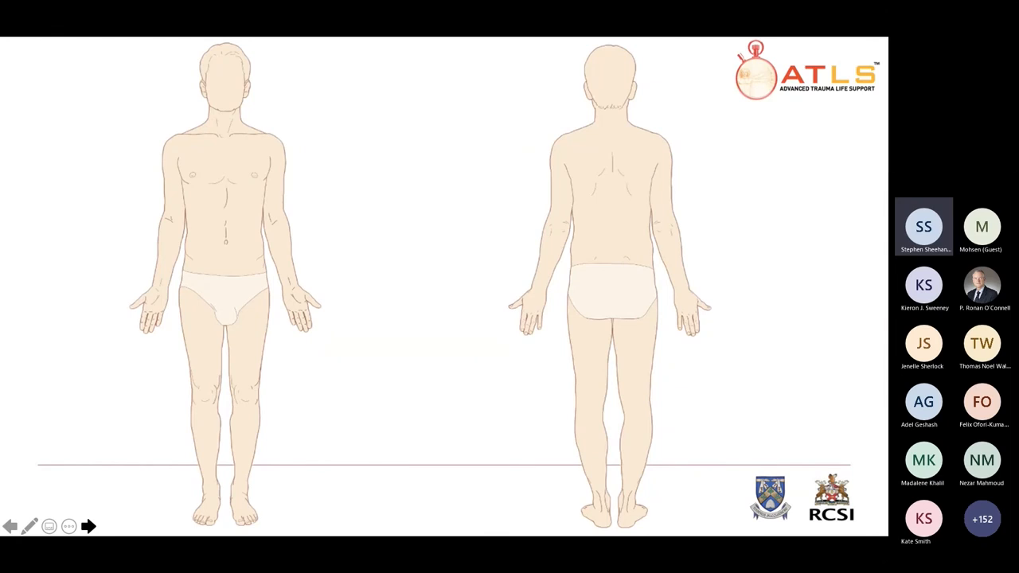
click(88, 525)
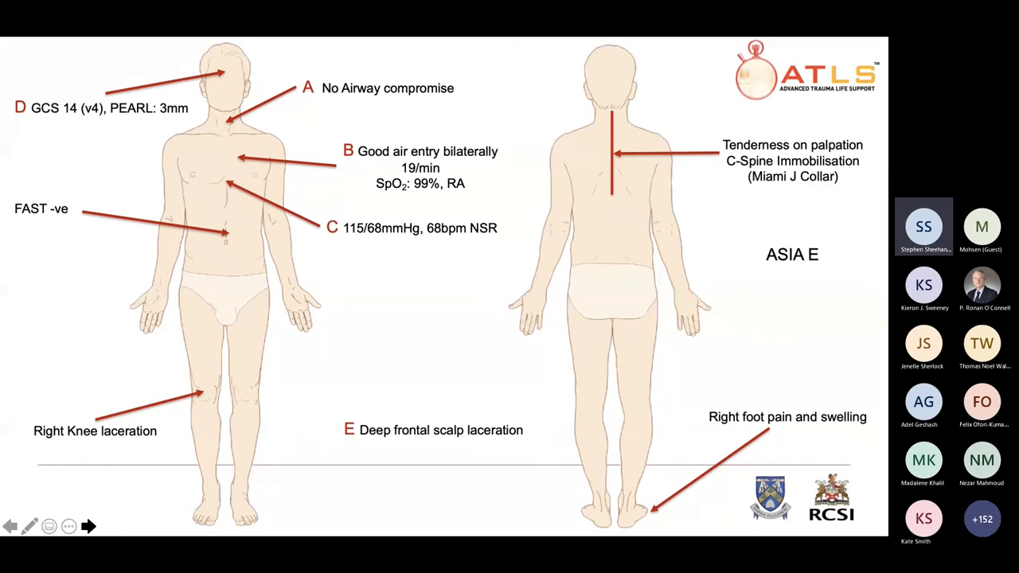
click(90, 525)
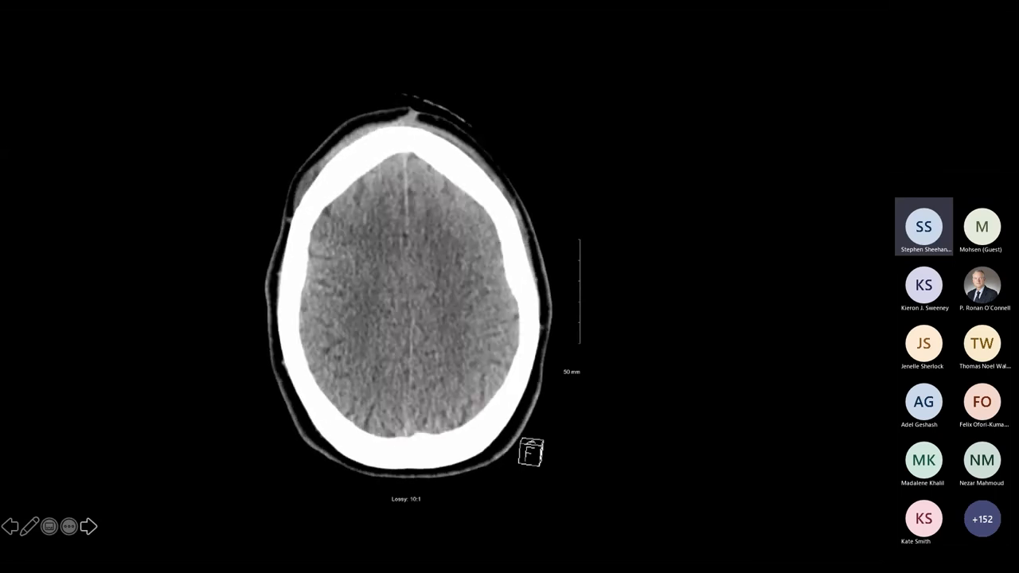
- Scroll the embedded head CT stack down to the skull-base slice with orbits and petrous bones
scroll(down, 3)
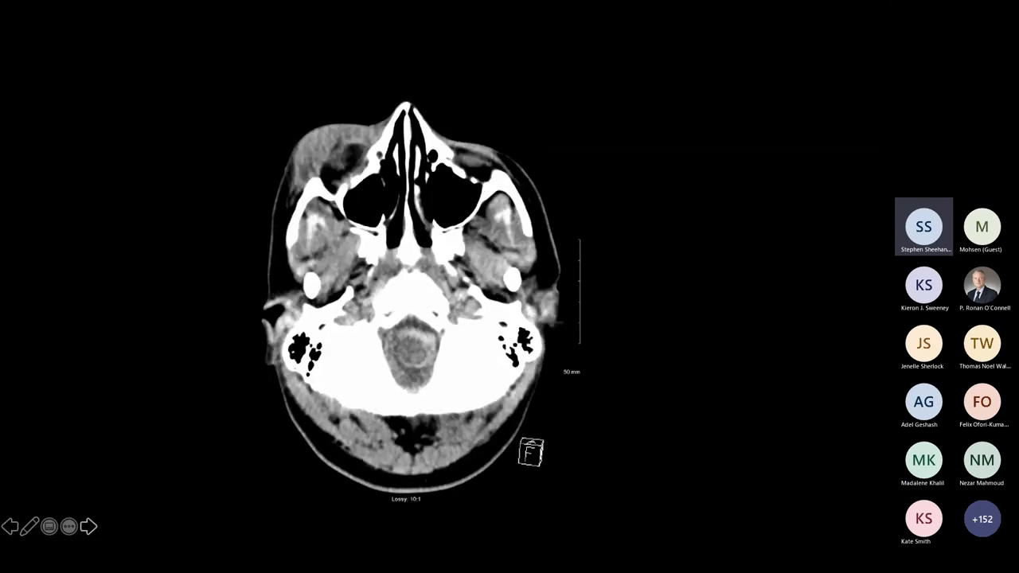
scroll(down, 3)
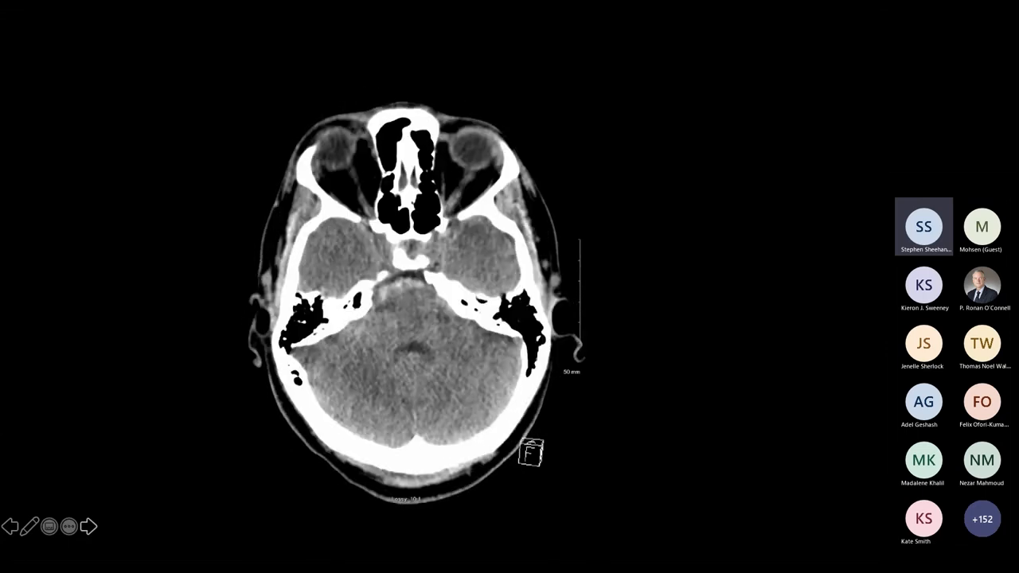
scroll(down, 3)
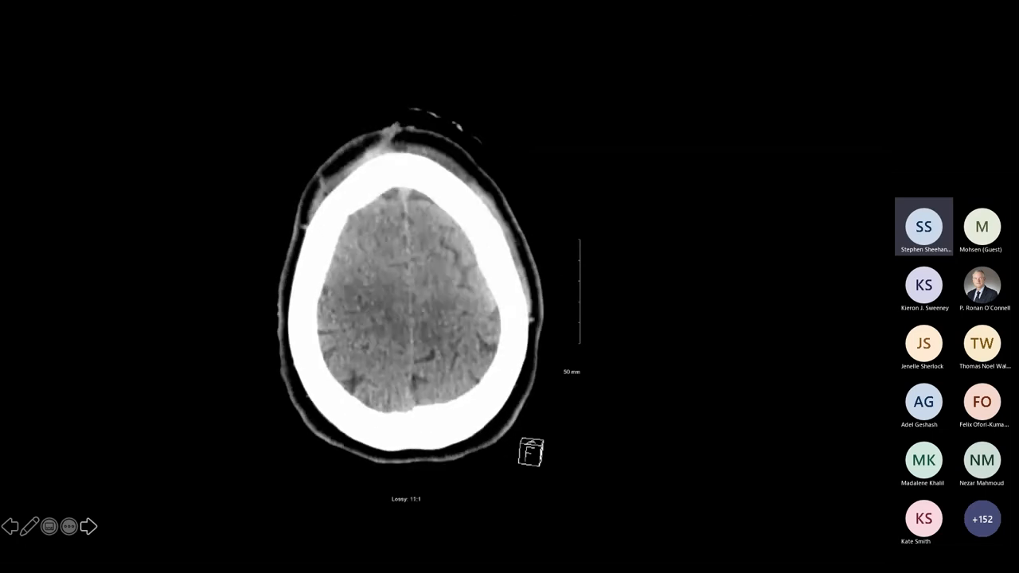
scroll(down, 3)
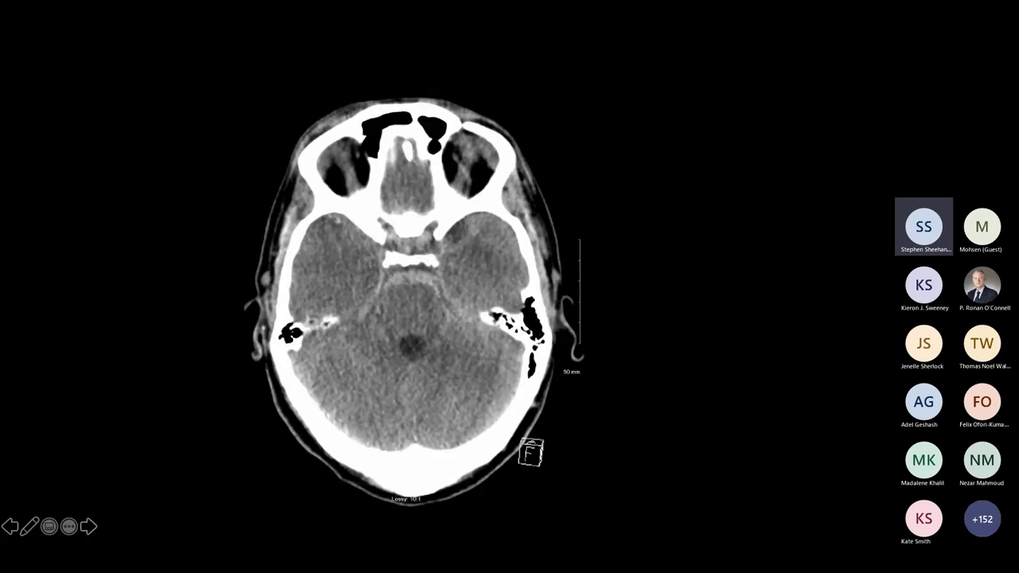
scroll(down, 3)
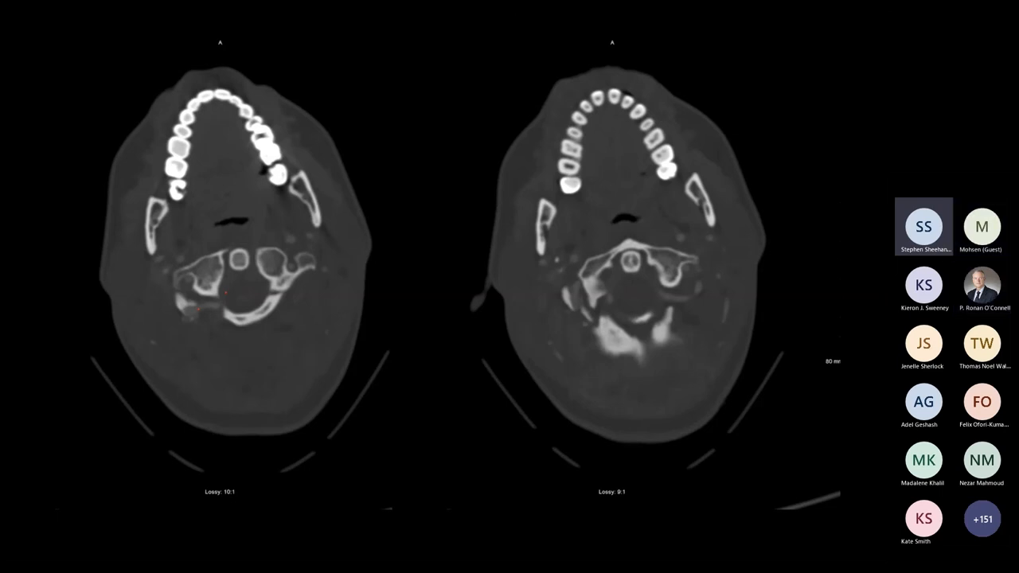
- Mark the abnormality on the paired cervical CT slices with the slideshow pen
drag(178, 305, 204, 310)
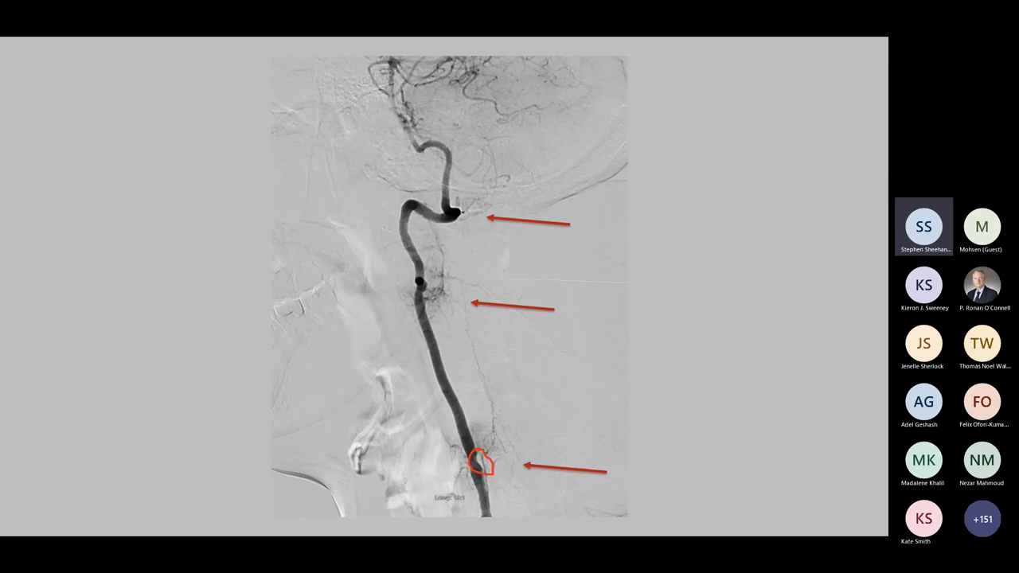
- Circle the lower vessel segment, then advance to the aspirin 75mg / rehabilitation / discharge slide
drag(445, 417, 458, 497)
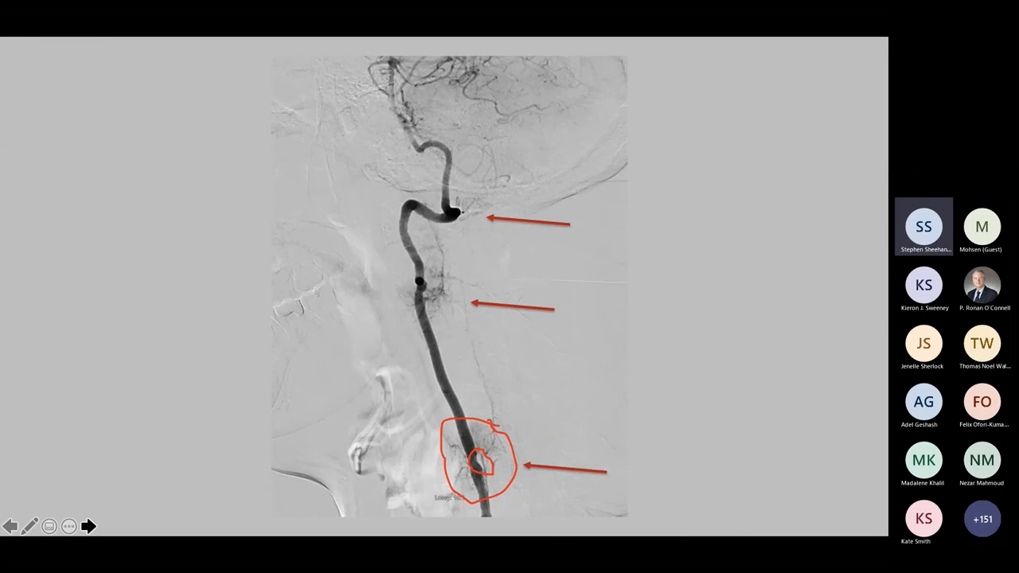
click(89, 526)
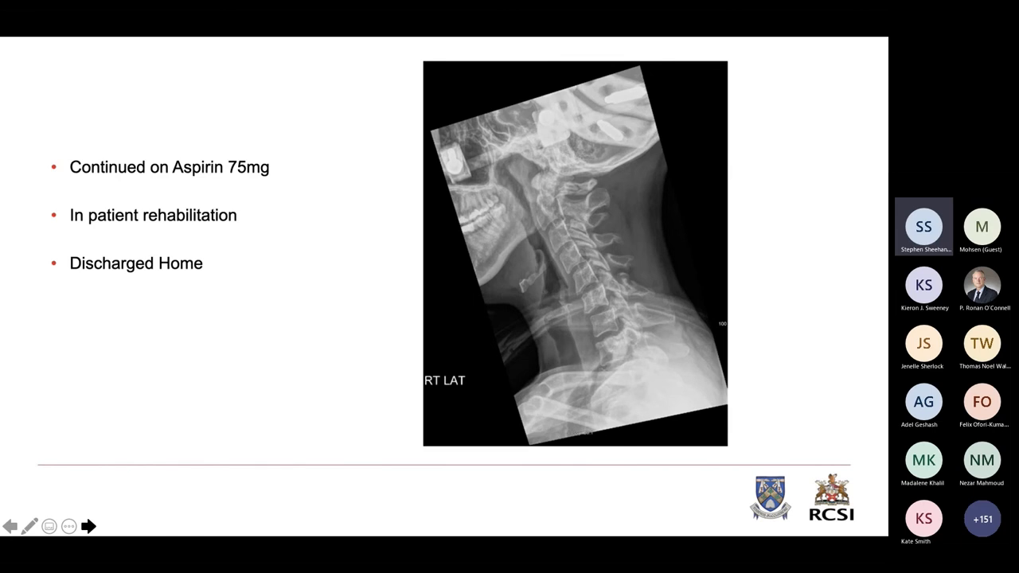
- Advance through the BCVI title slide to the External Force to Vessel flowchart
click(89, 526)
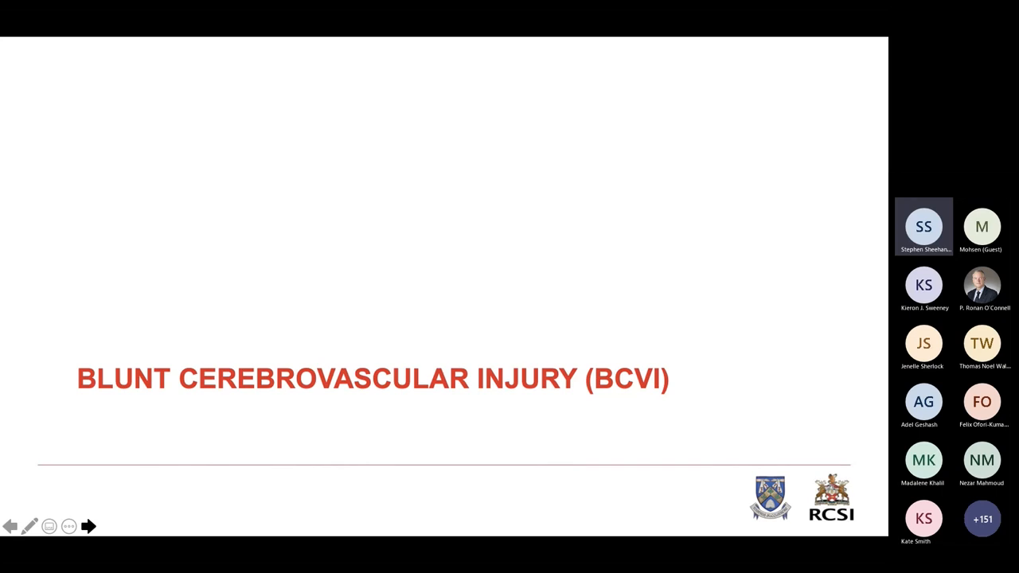
click(89, 525)
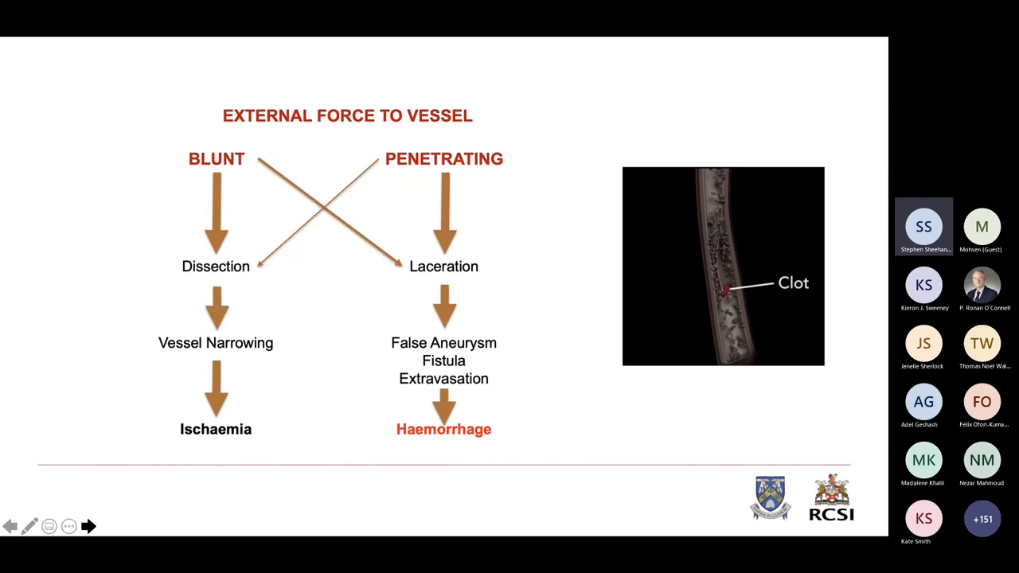
- Advance to the Associated Injuries slide with the carotid artery illustrations
click(88, 525)
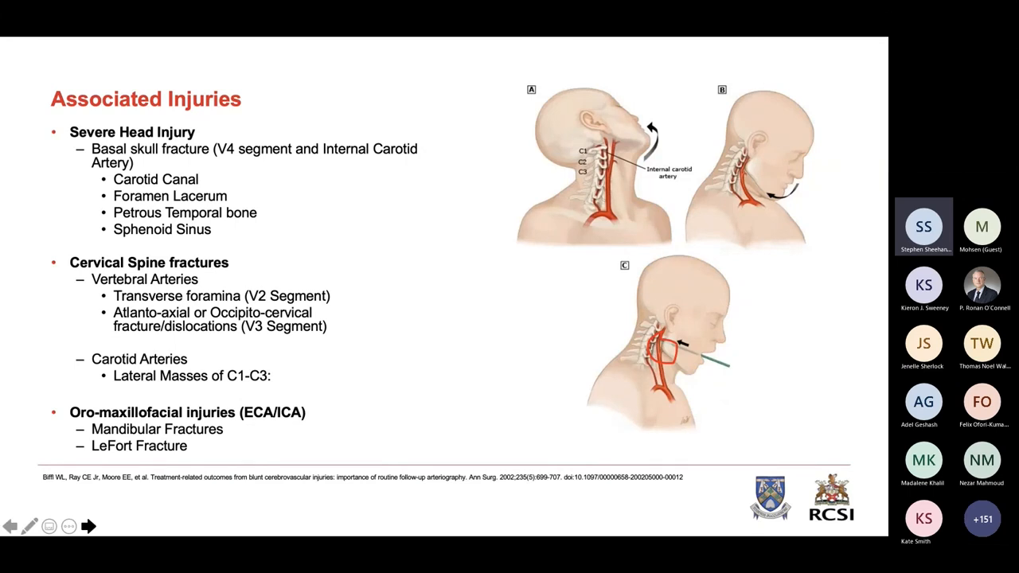
- Show the Modified Denver vs Memphis screening criteria table, then move to the Denver Grading System slide
click(87, 526)
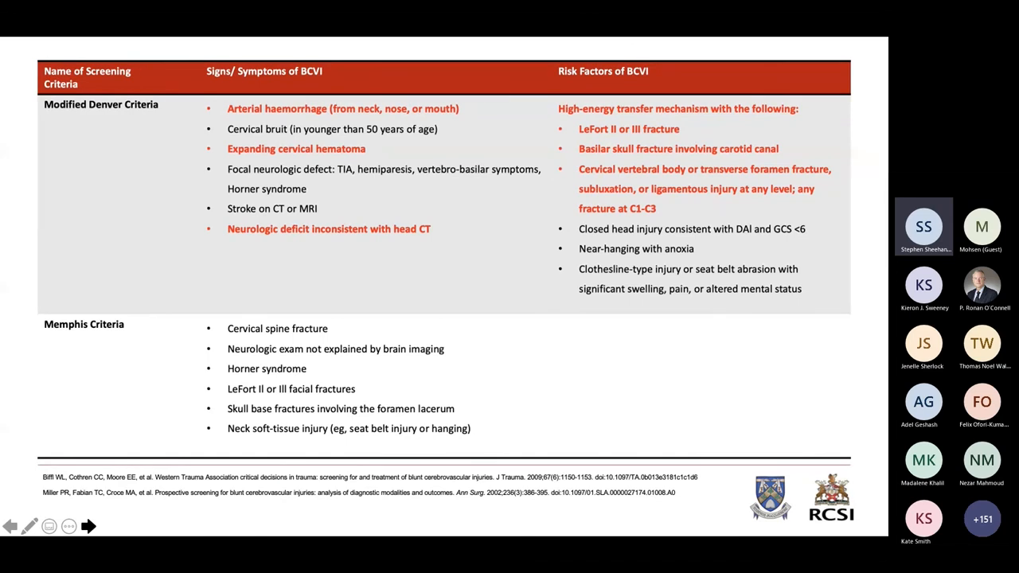
click(86, 530)
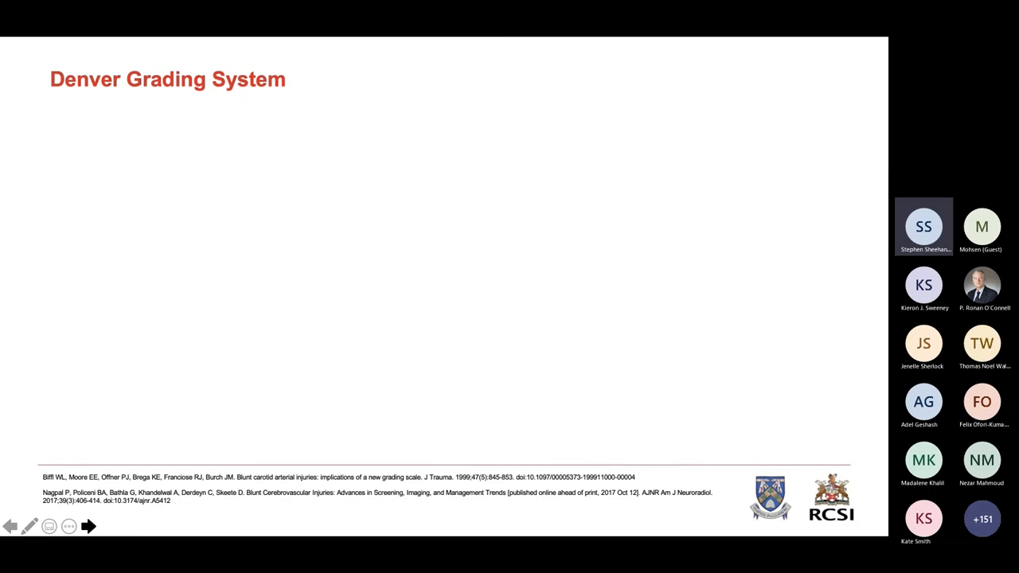
- Reveal the Denver grading vessel diagram and advance to the Risk of Stroke table
click(86, 528)
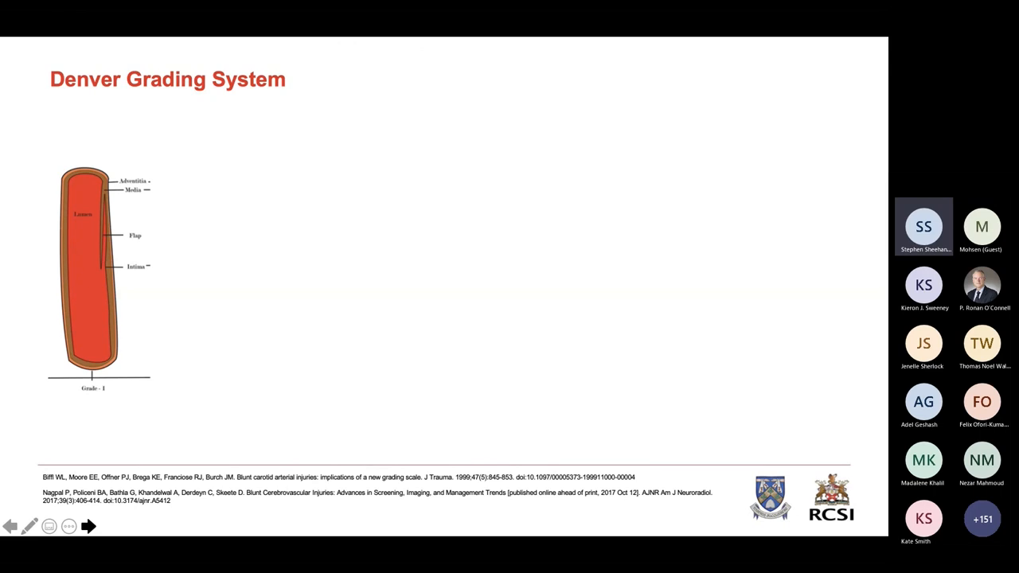
click(83, 528)
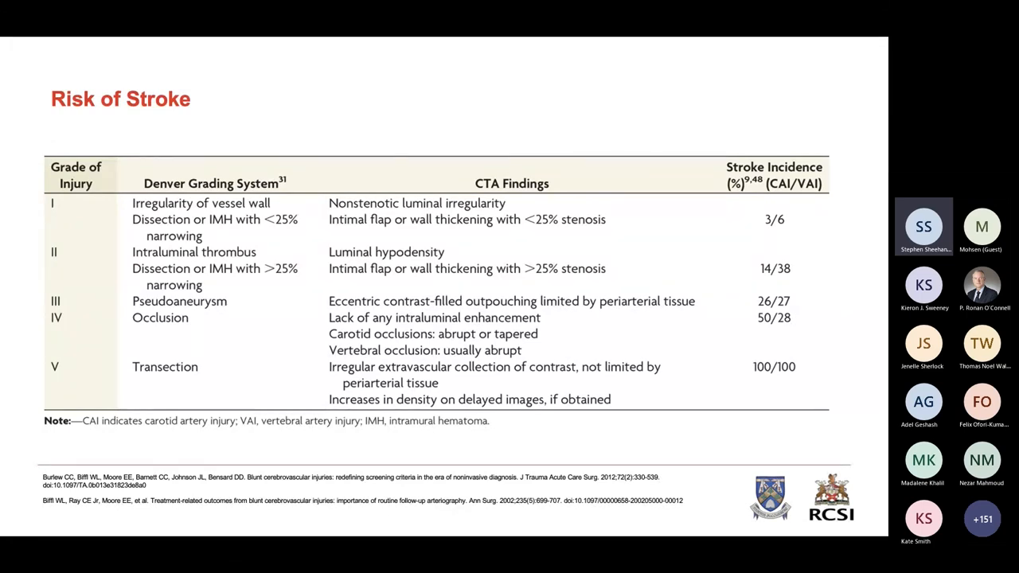
- Annotate the Treatment slide, then advance to the Conclusion slide on SAH and vascular imaging
drag(756, 215, 754, 318)
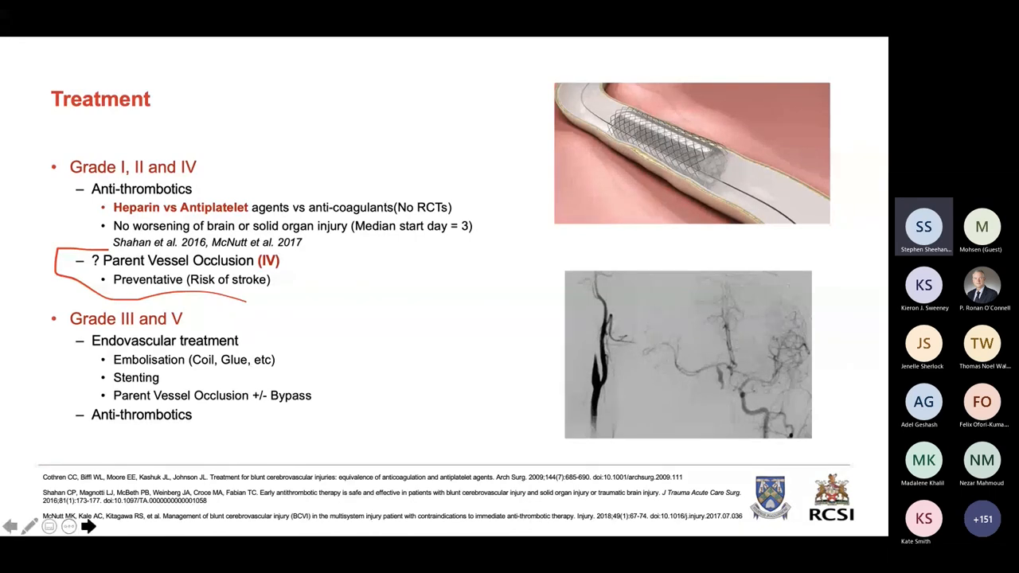
click(76, 529)
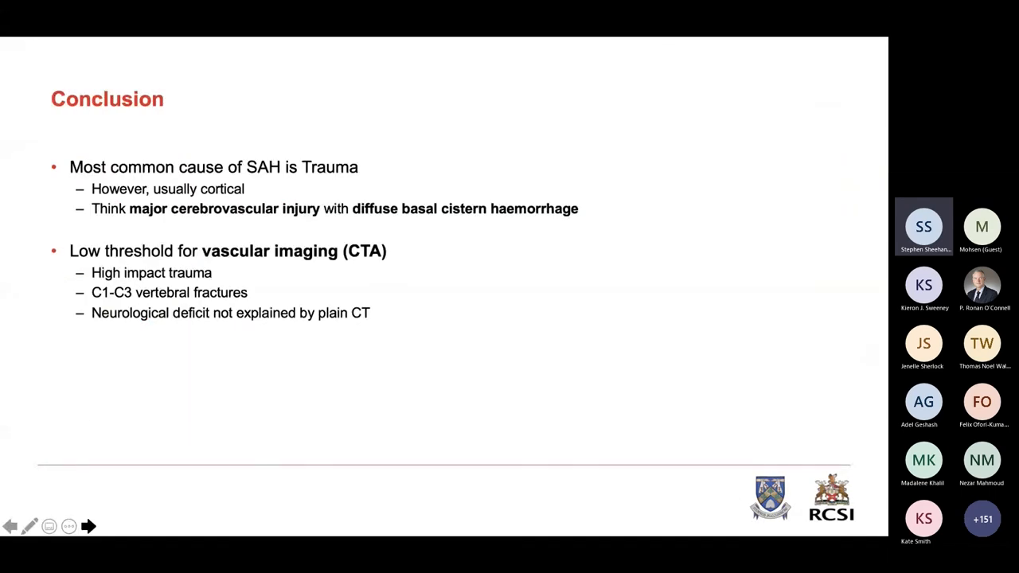